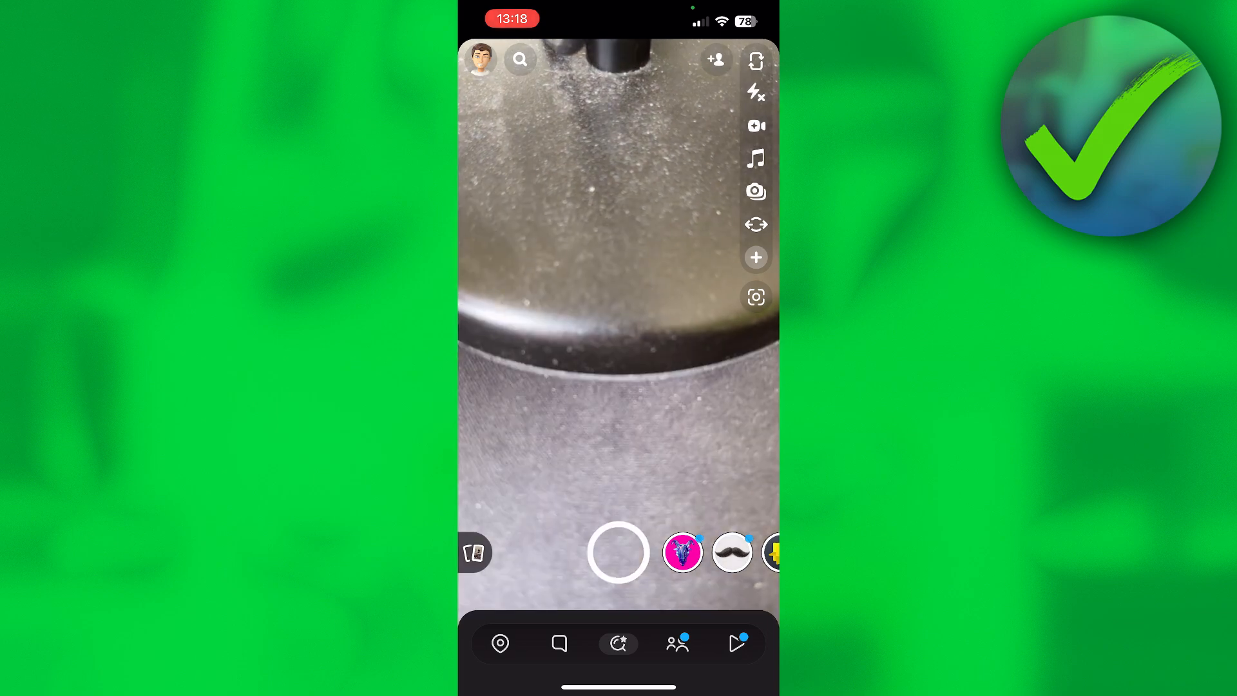
# - Open the original account's Settings and scroll down to Account Actions
pyautogui.click(484, 59)
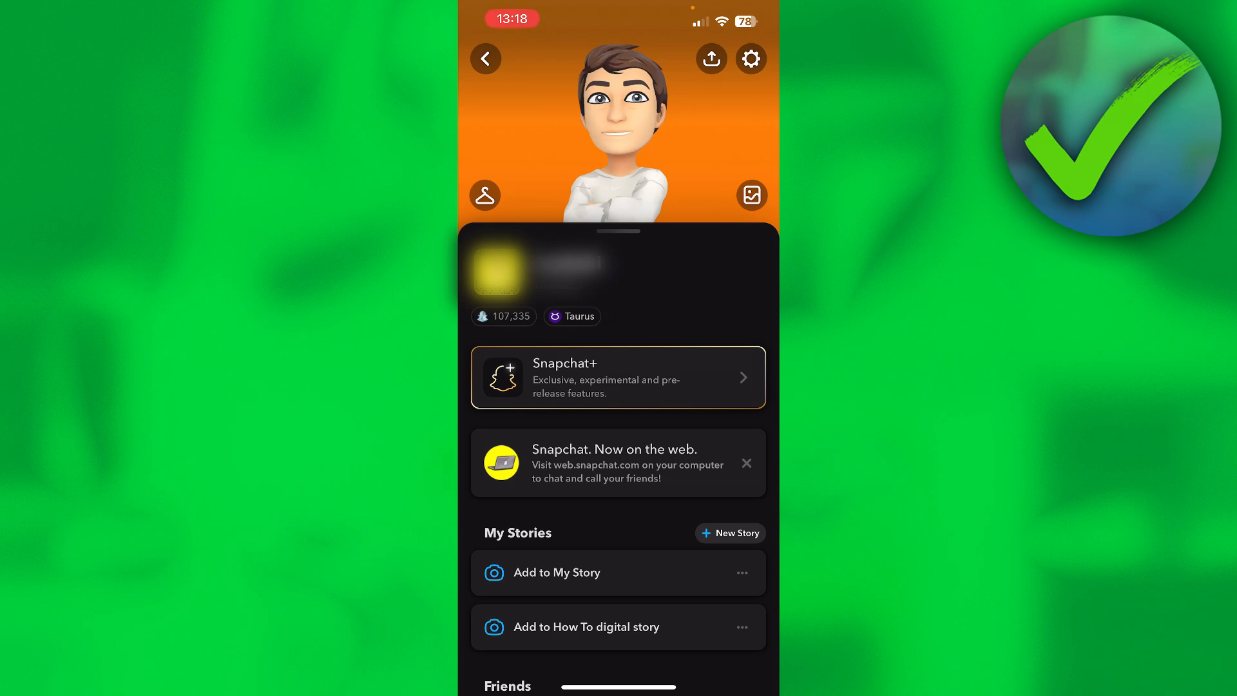
pyautogui.click(751, 58)
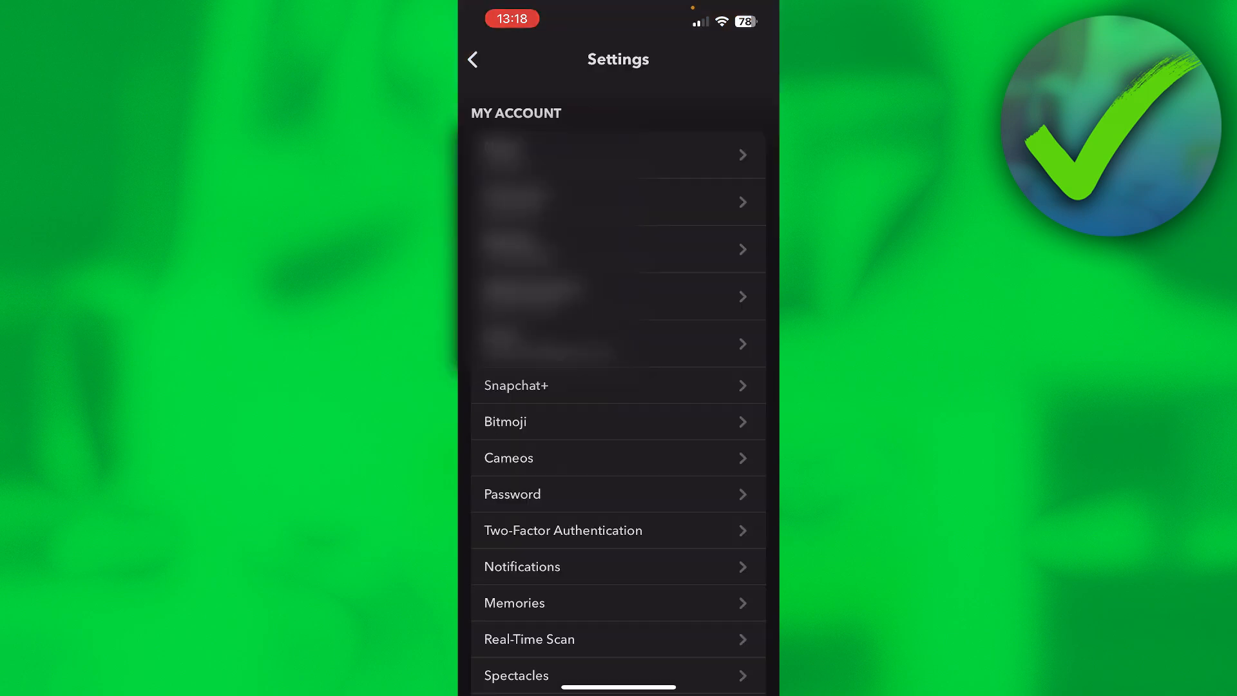
pyautogui.scroll(-3)
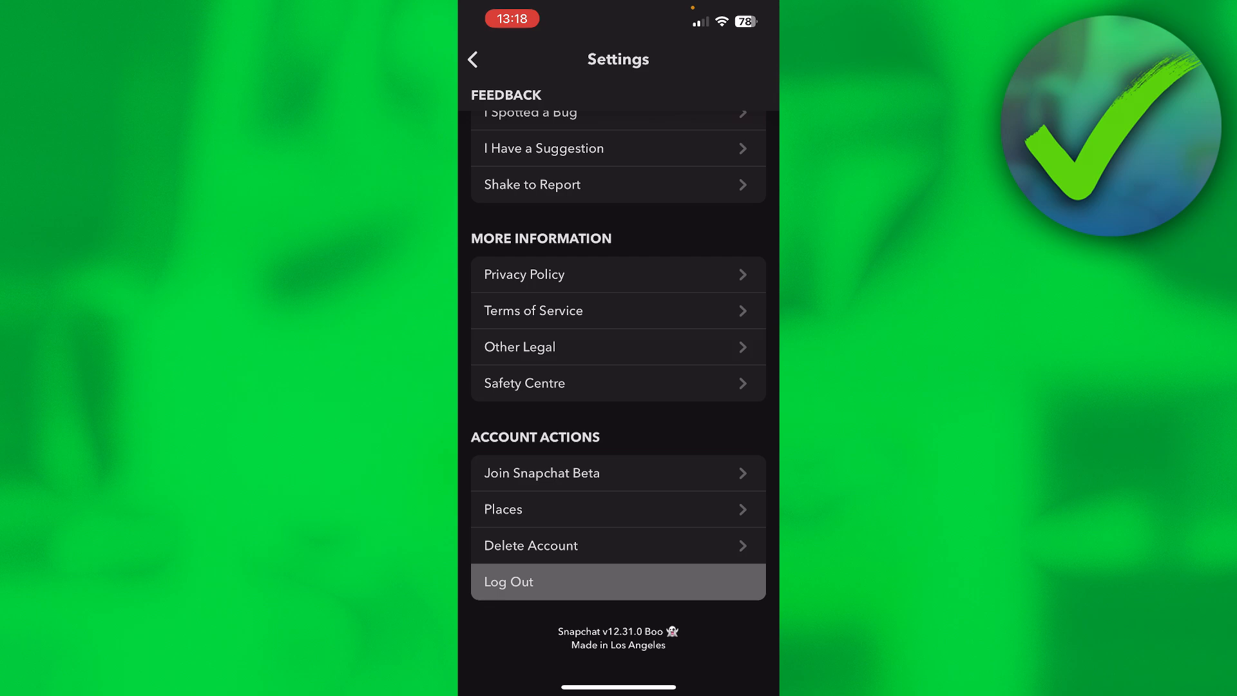
# - Log out of the original account and confirm the logout
pyautogui.click(618, 582)
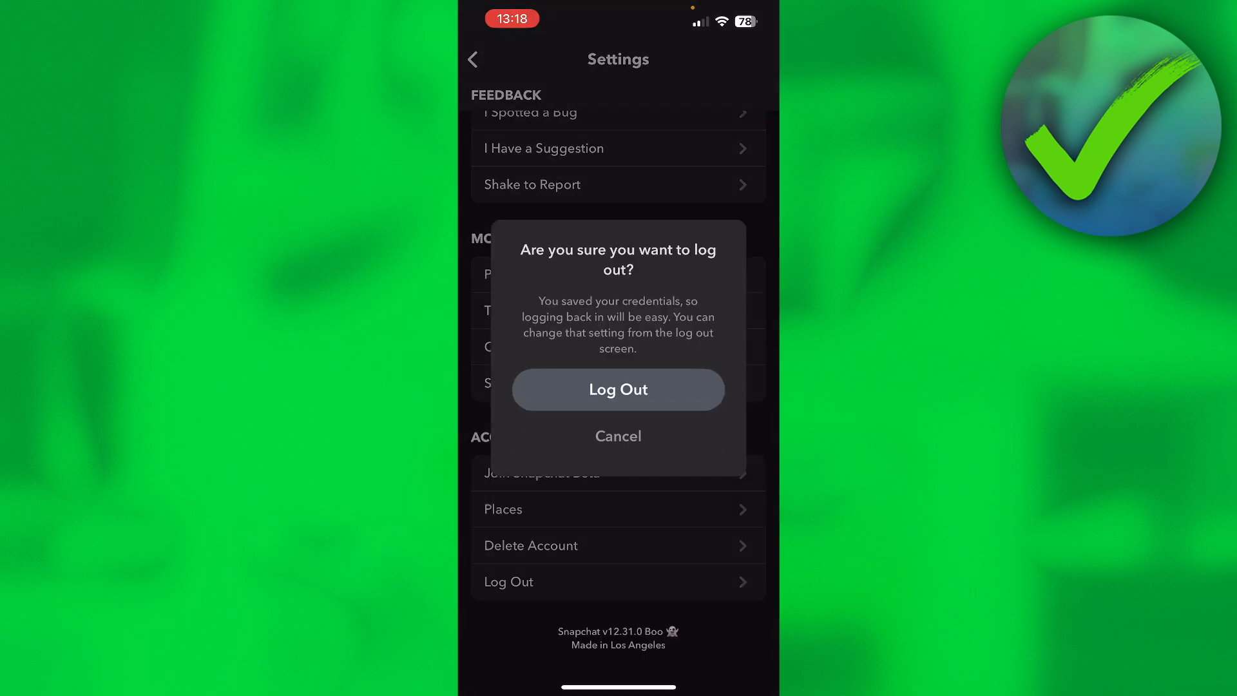
pyautogui.click(618, 390)
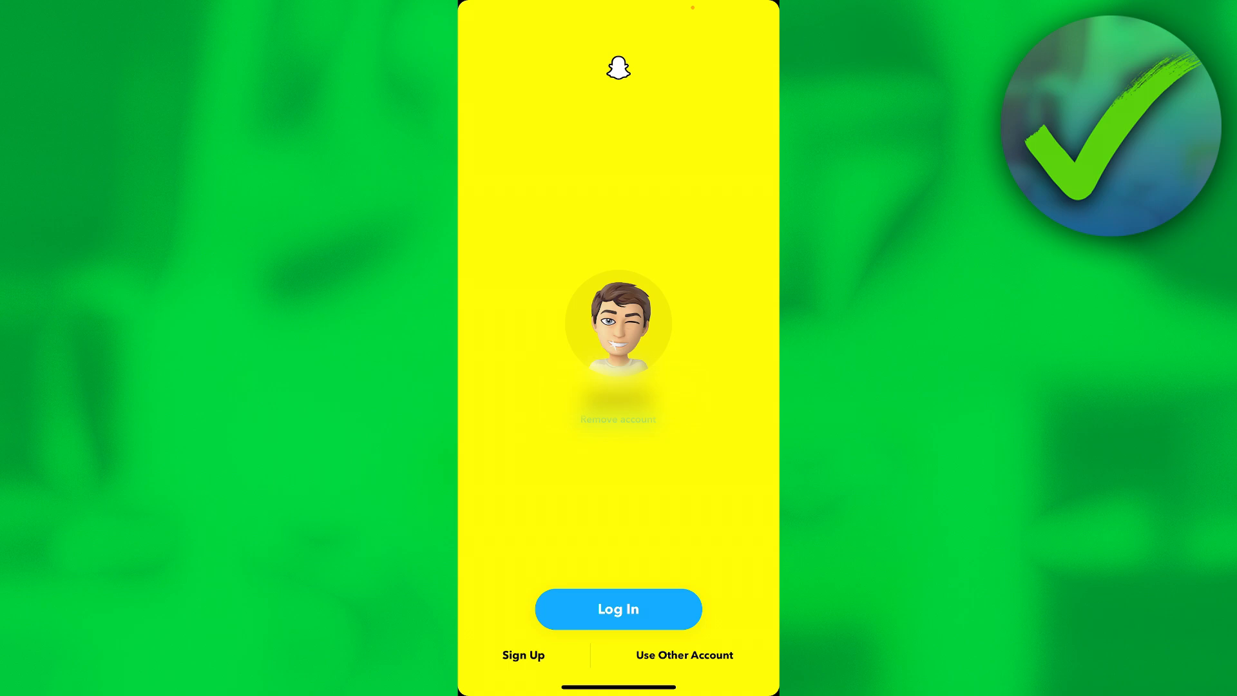
pyautogui.click(618, 610)
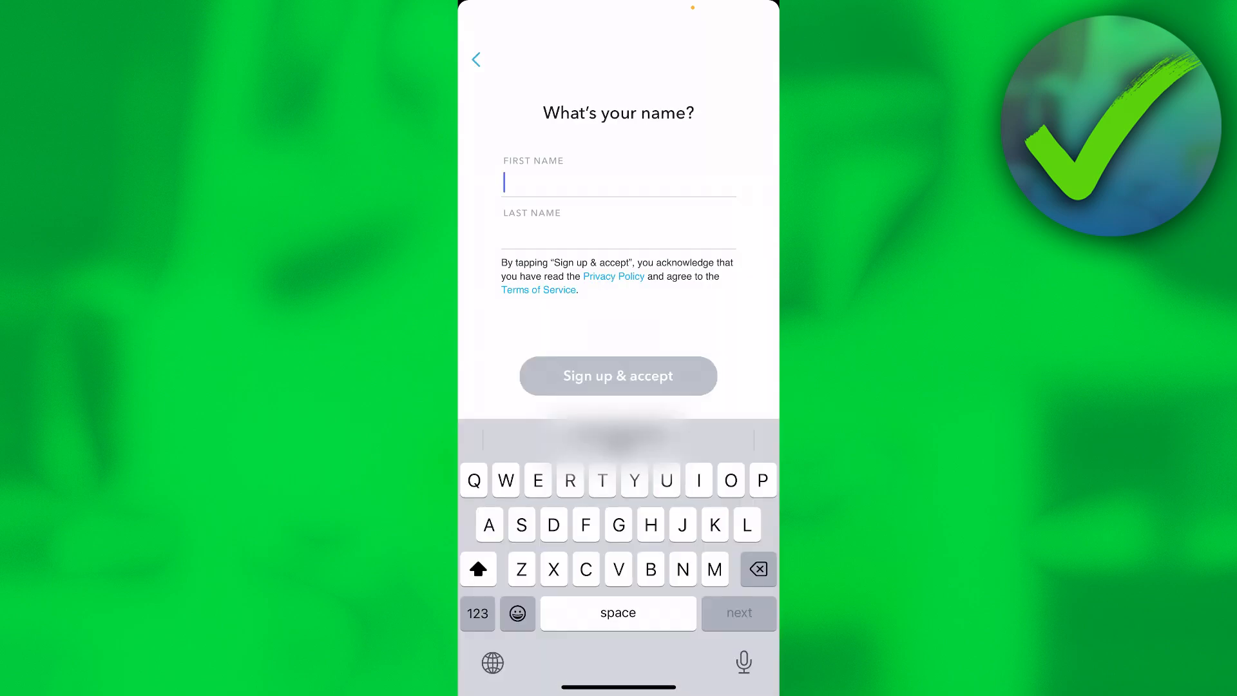
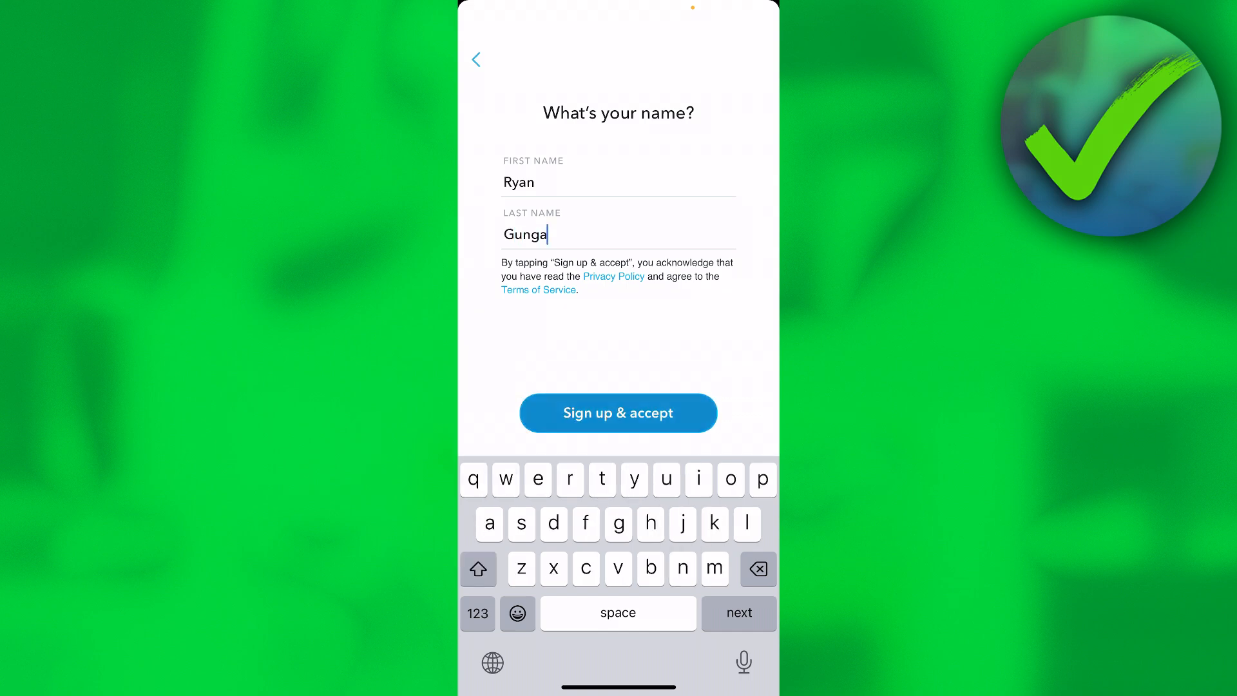
pyautogui.click(618, 414)
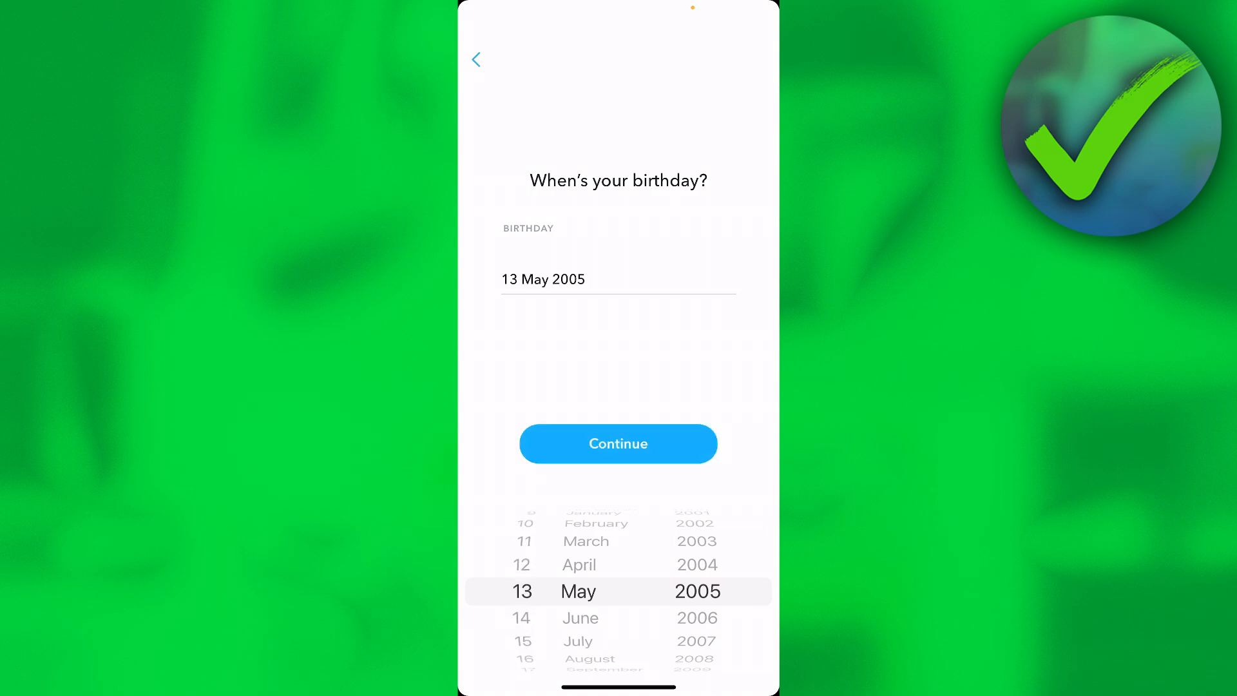
# - Set the birthday to 13 May 2003 and confirm an available username
pyautogui.scroll(-3)
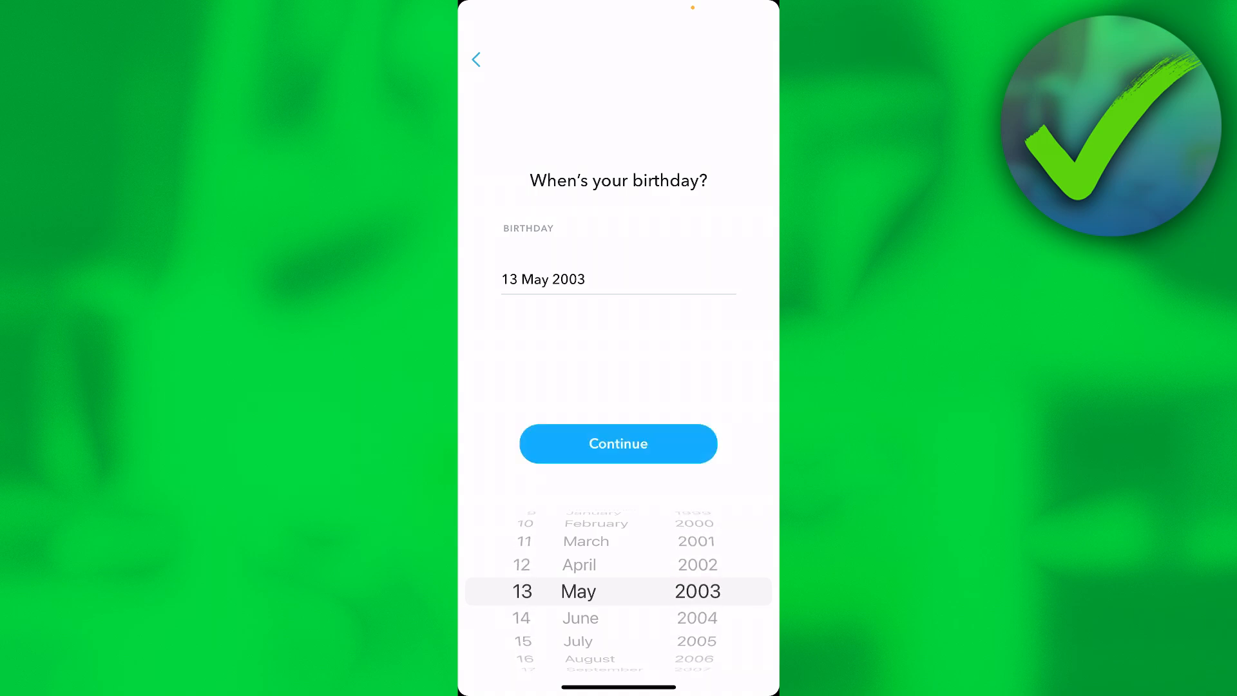
pyautogui.click(619, 443)
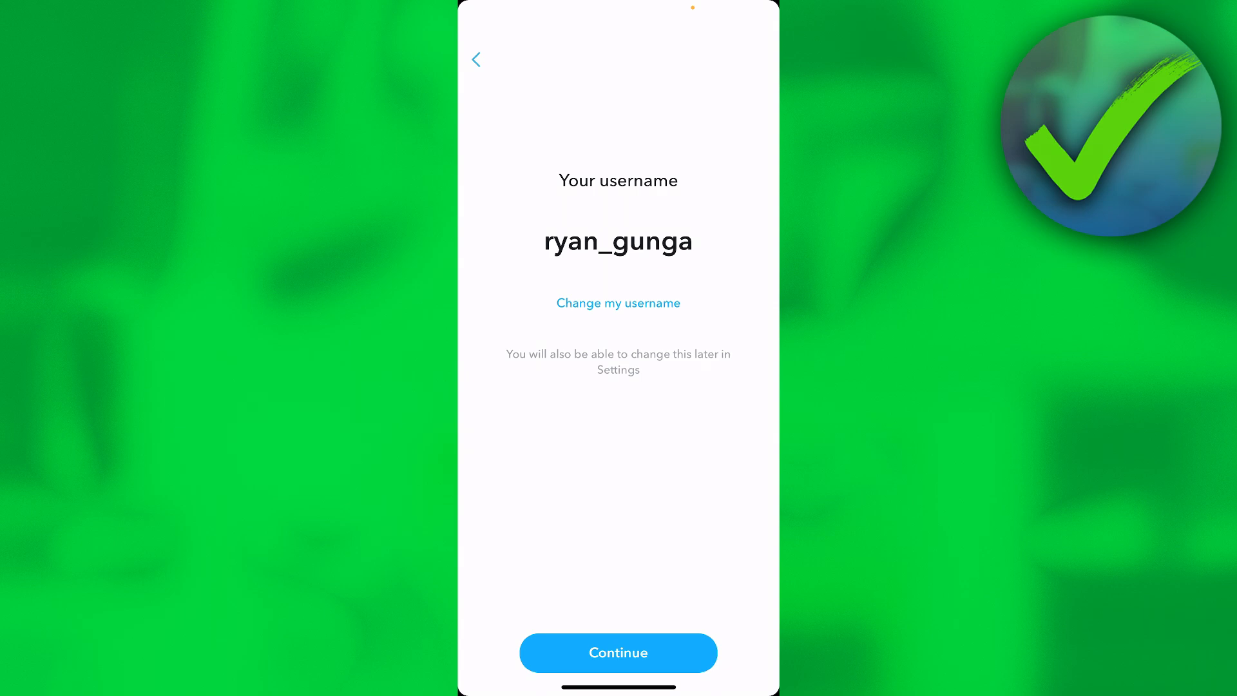
pyautogui.click(618, 302)
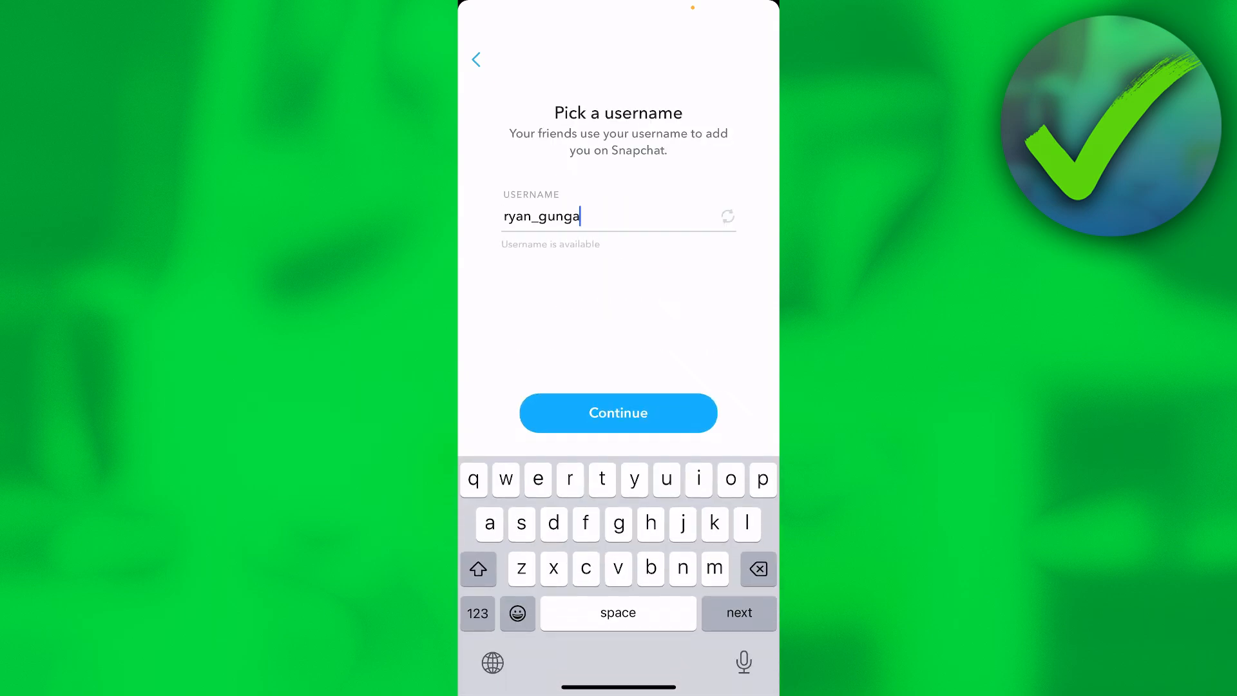
pyautogui.click(618, 413)
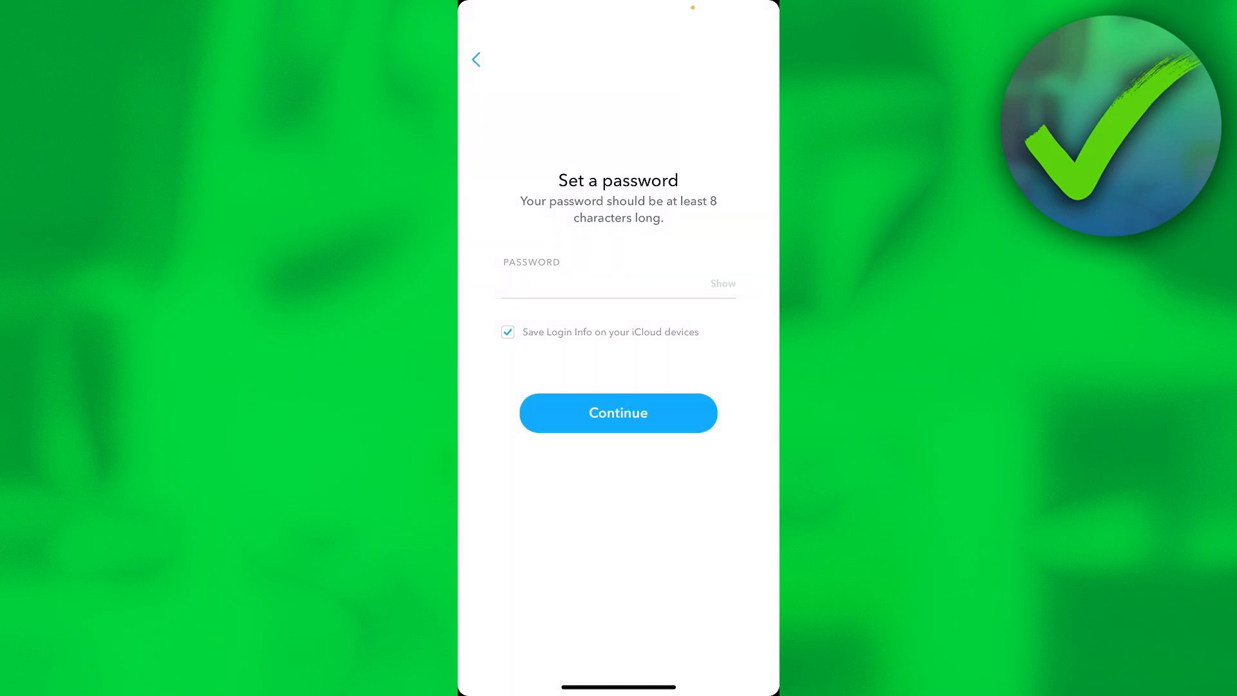
pyautogui.click(618, 413)
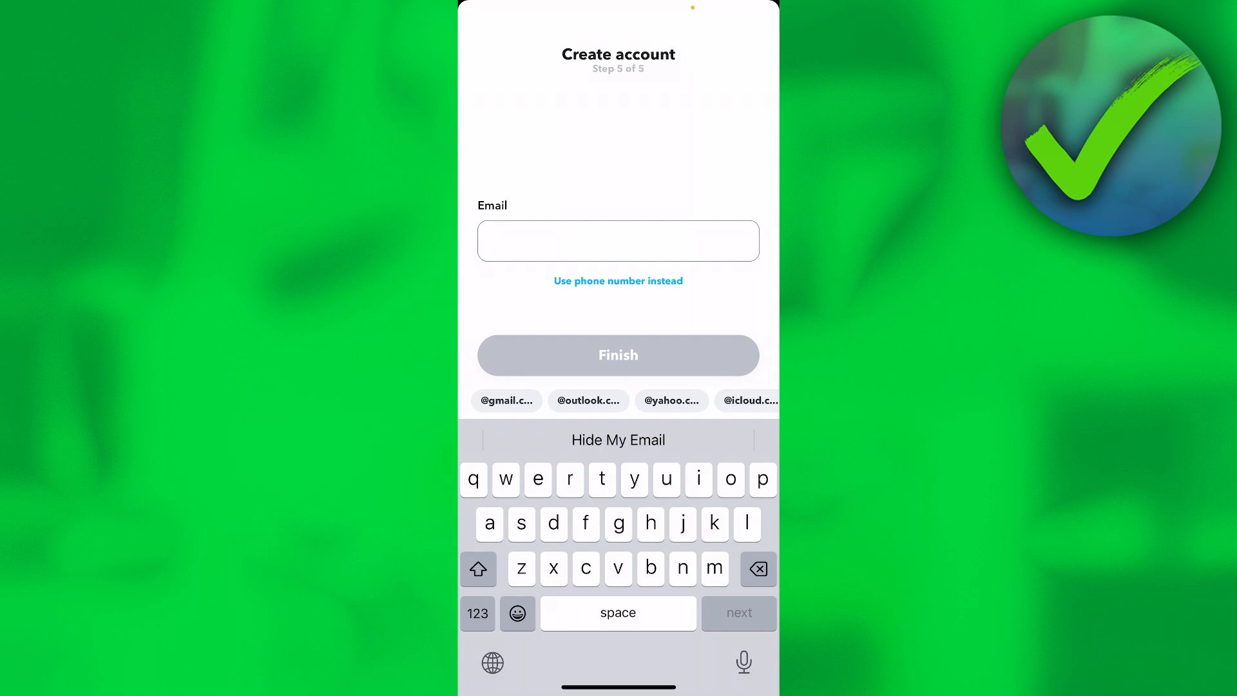
pyautogui.click(619, 281)
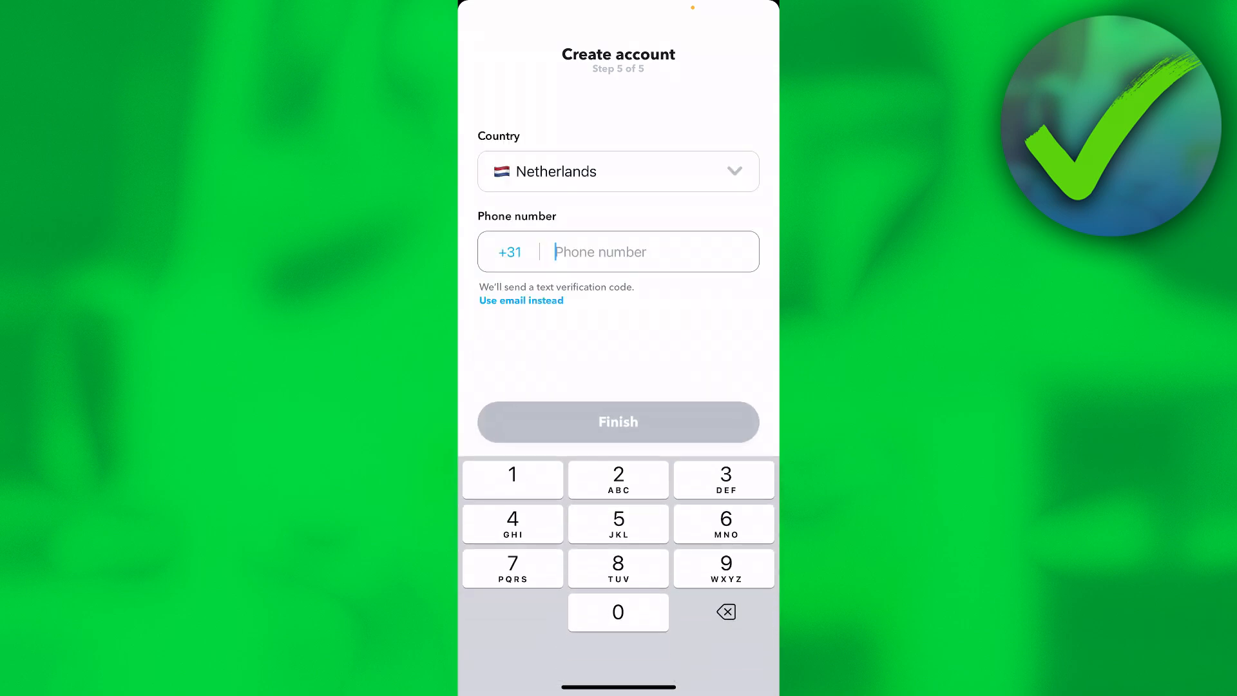
pyautogui.click(521, 300)
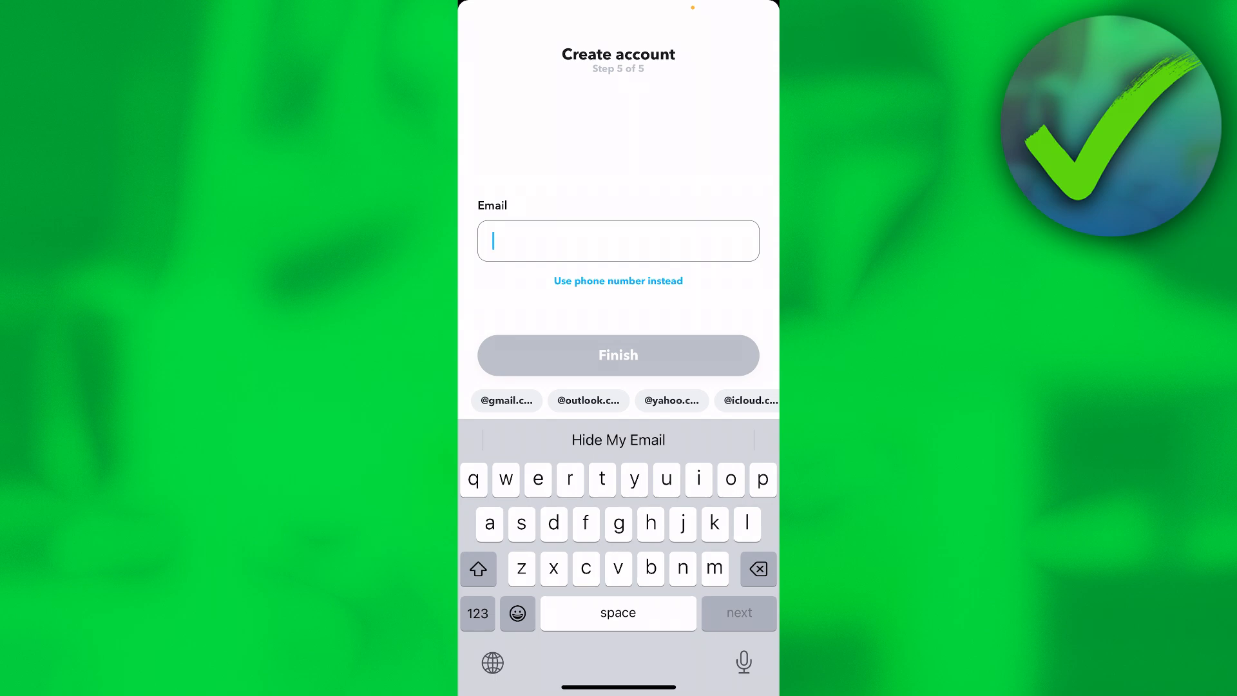
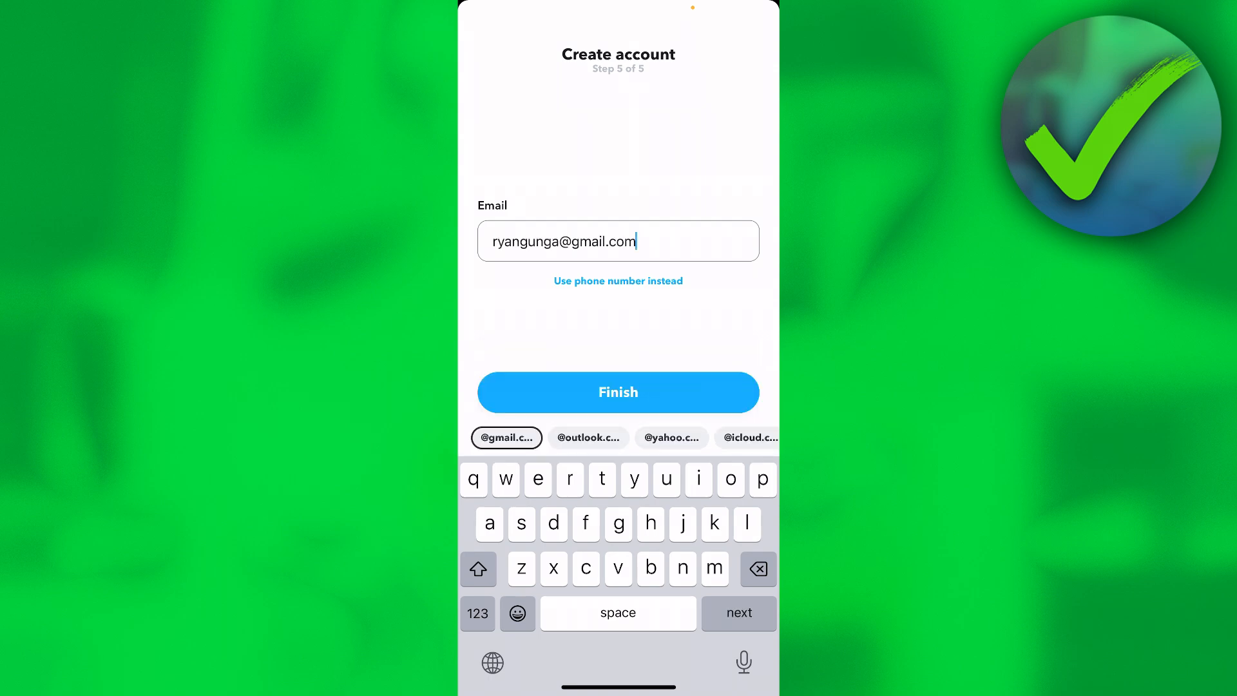
pyautogui.click(618, 281)
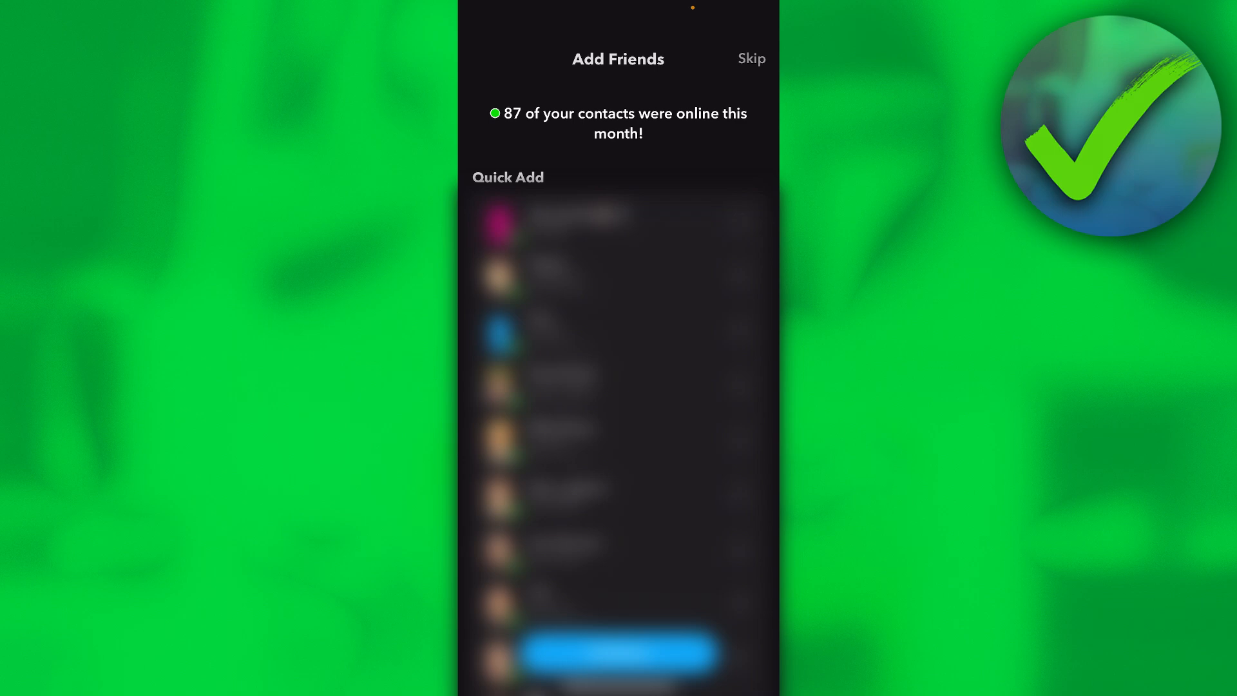
# - Skip adding friends, open the new account's Settings, and scroll down
pyautogui.click(753, 59)
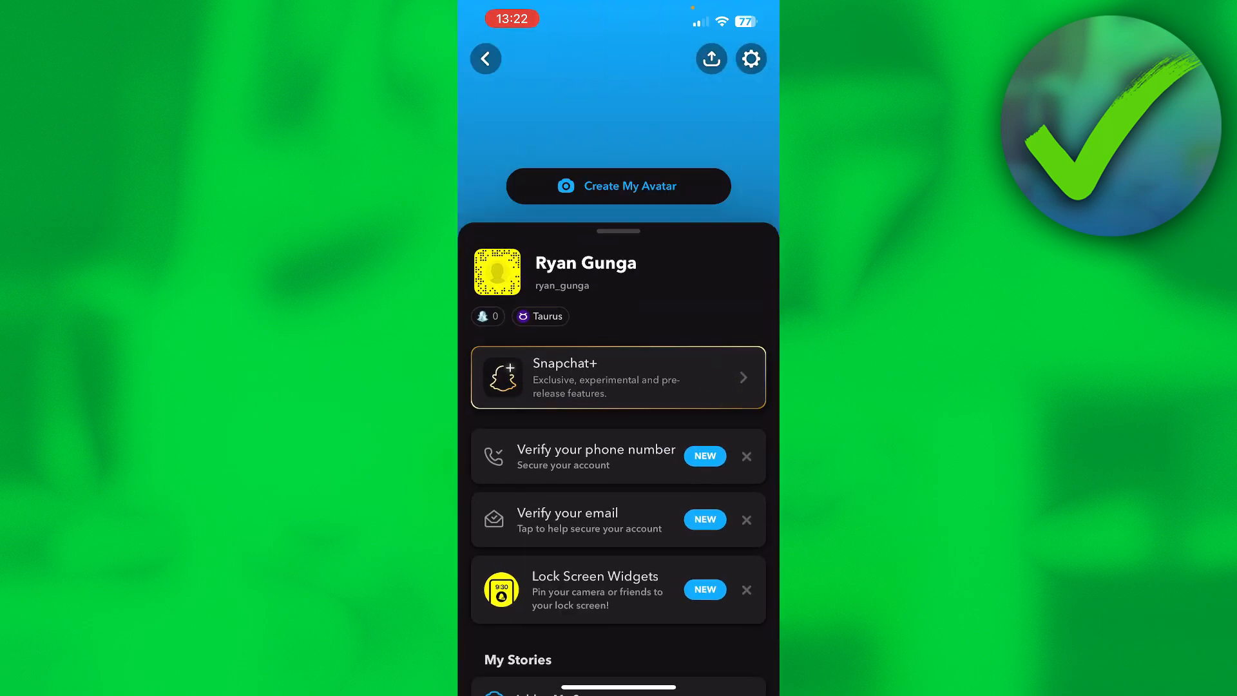
pyautogui.click(750, 58)
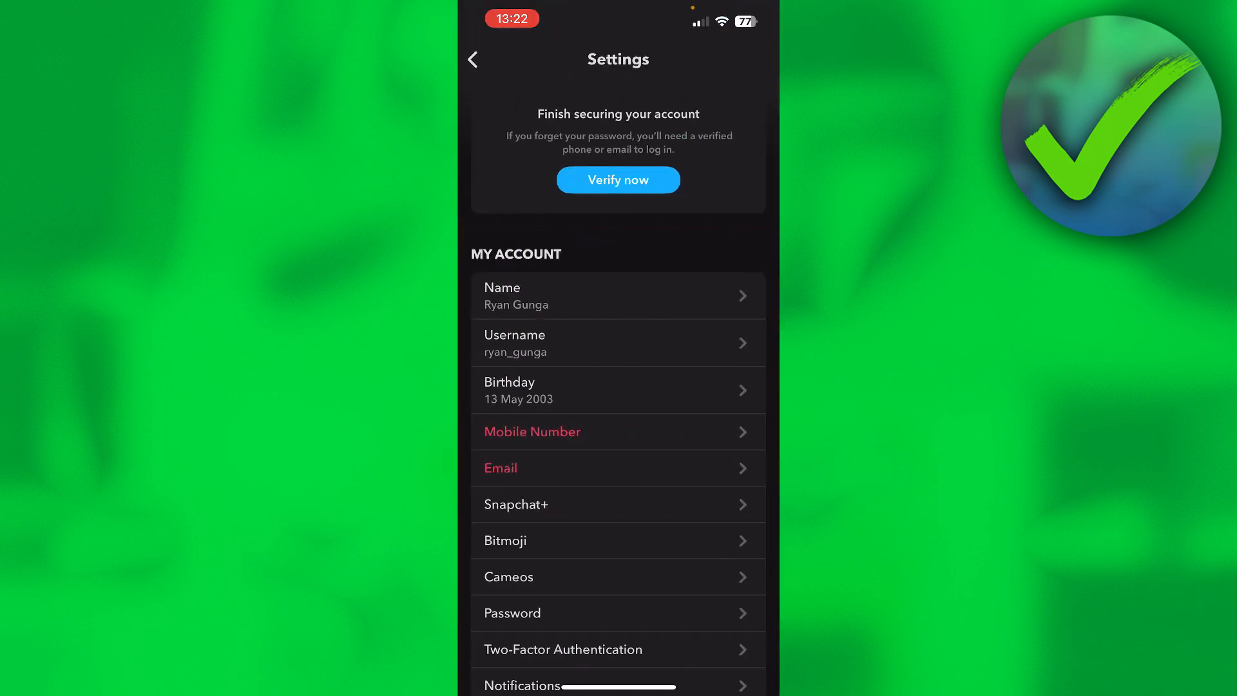
pyautogui.scroll(-3)
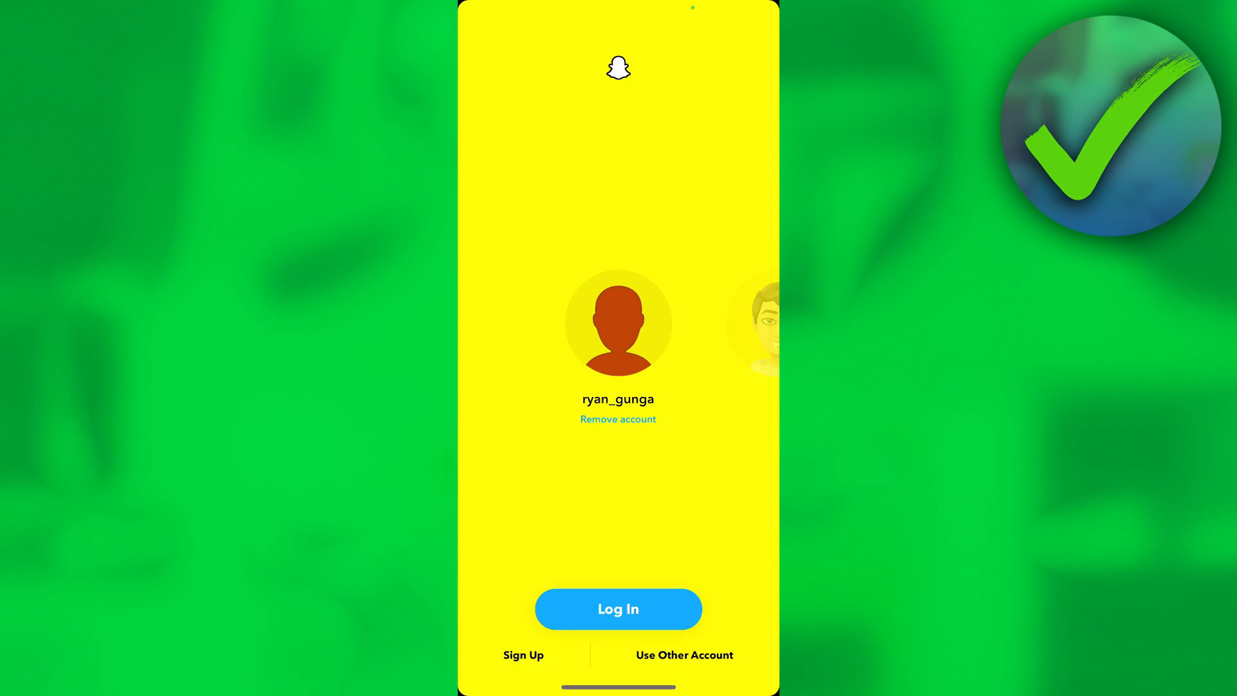
# - Select the original saved account on the welcome screen and log back in
pyautogui.click(617, 419)
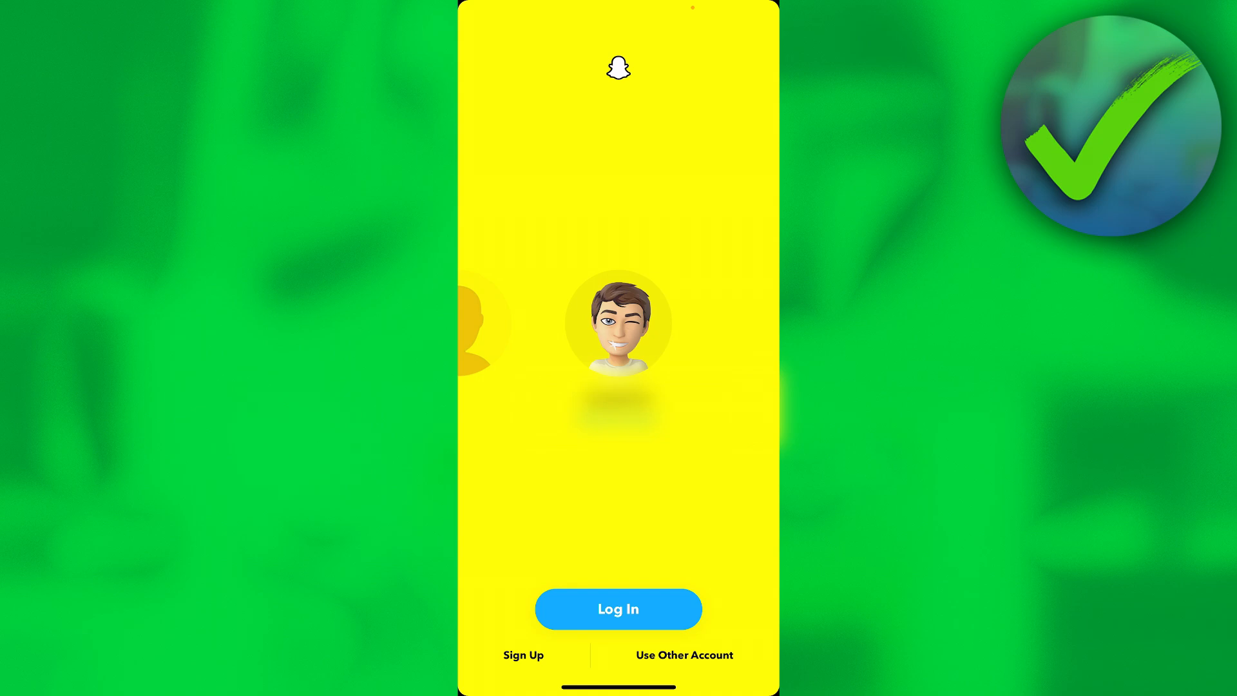
pyautogui.click(618, 609)
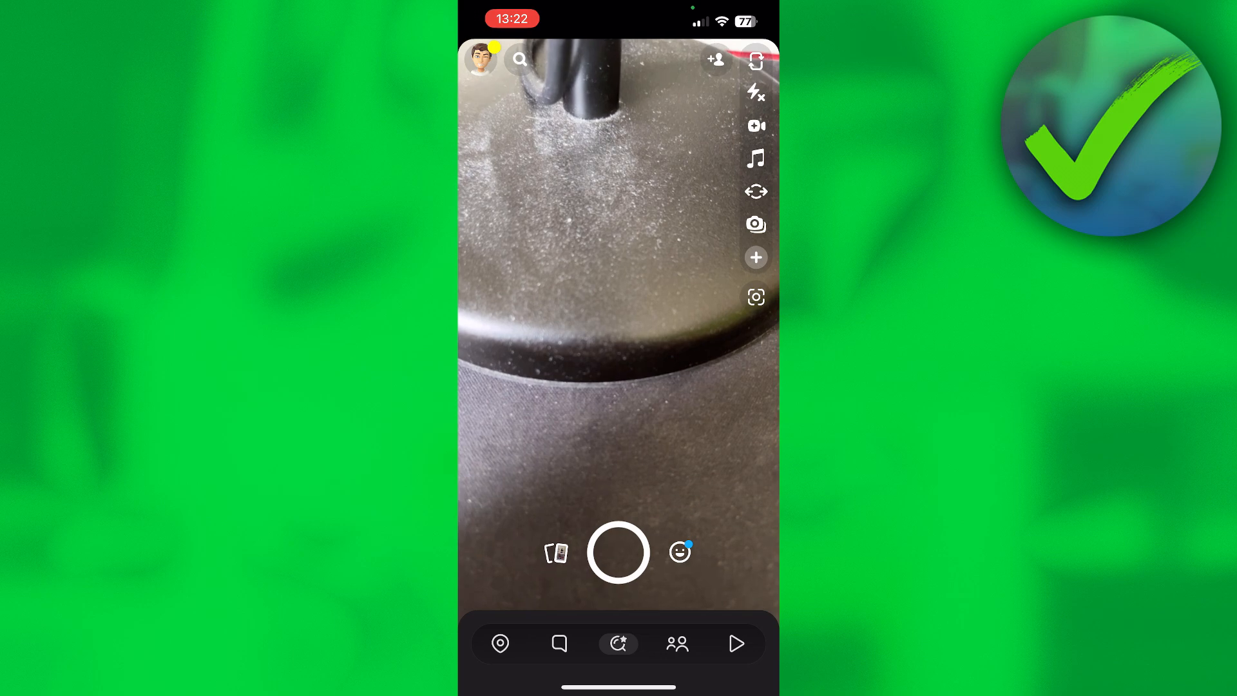